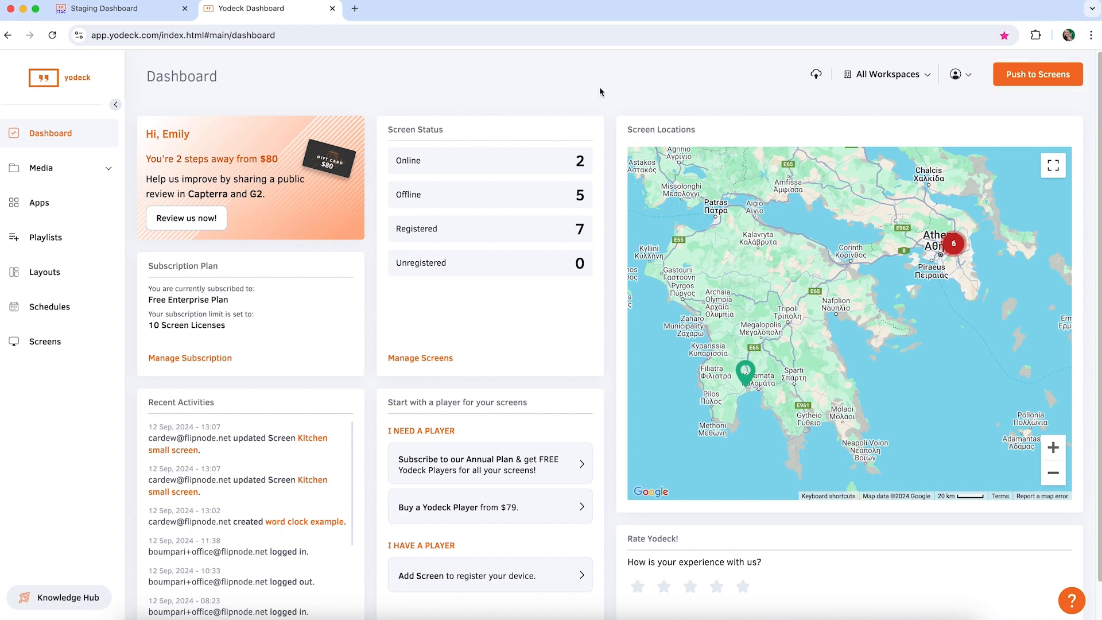
{"action": "mouse_move", "coordinate": [775, 94]}
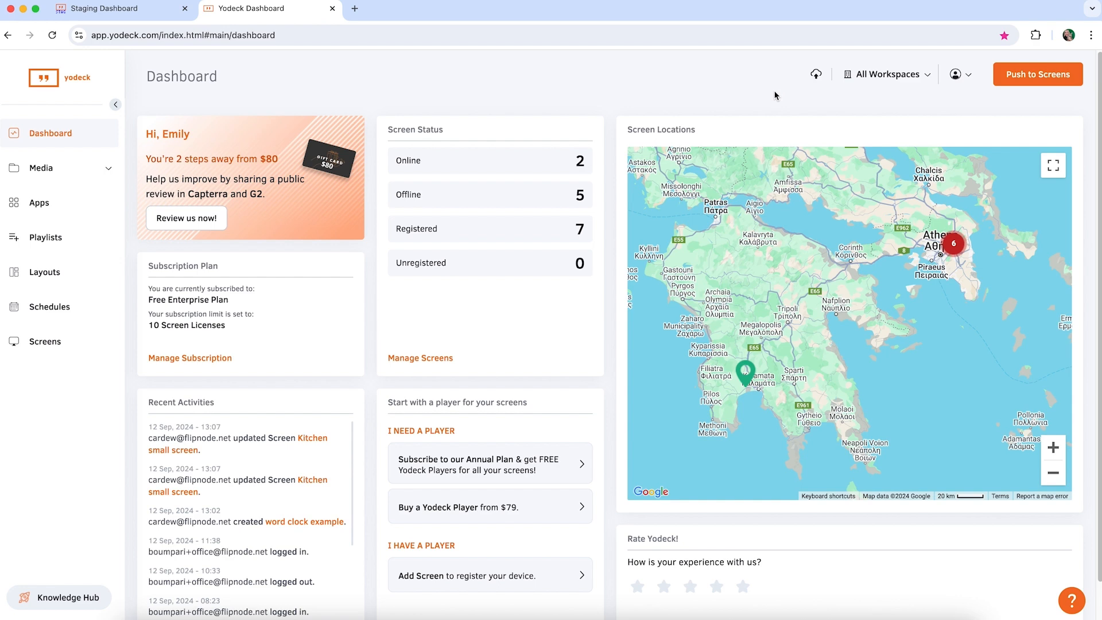
{"action": "mouse_move", "coordinate": [967, 86]}
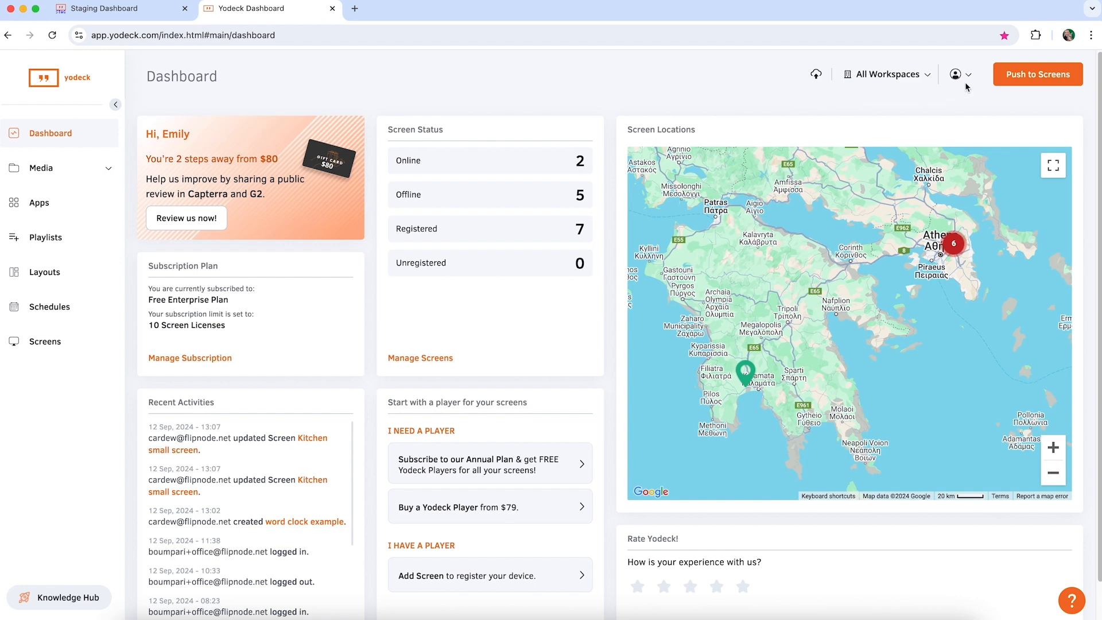
Go to Account Settings from the account menu to reach the empty API Tokens page.
{"action": "left_click", "coordinate": [955, 74]}
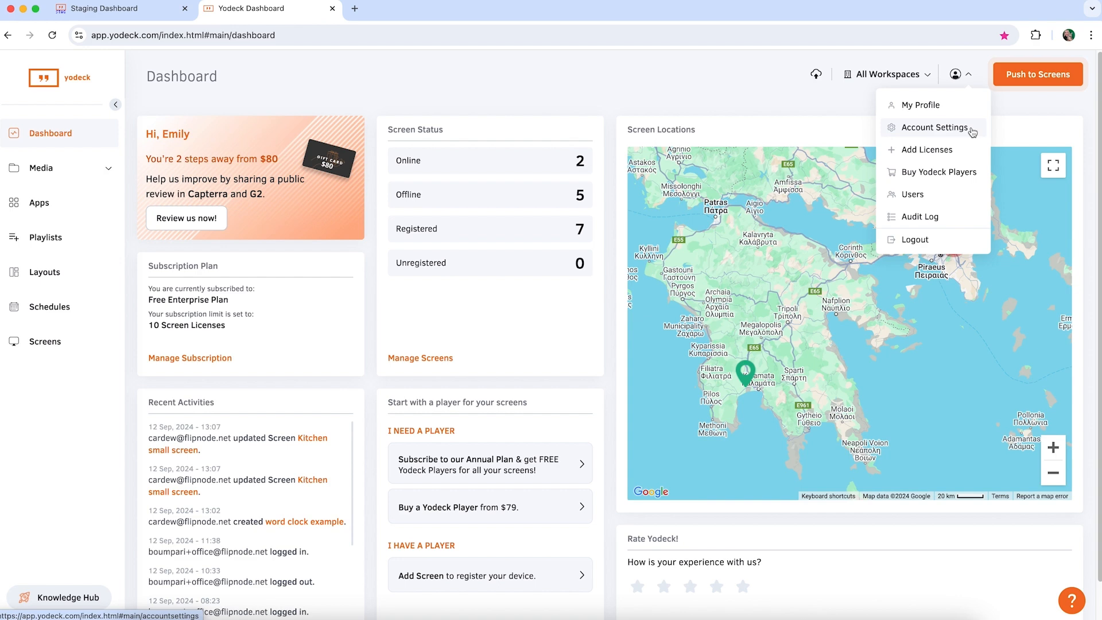
{"action": "left_click", "coordinate": [935, 127]}
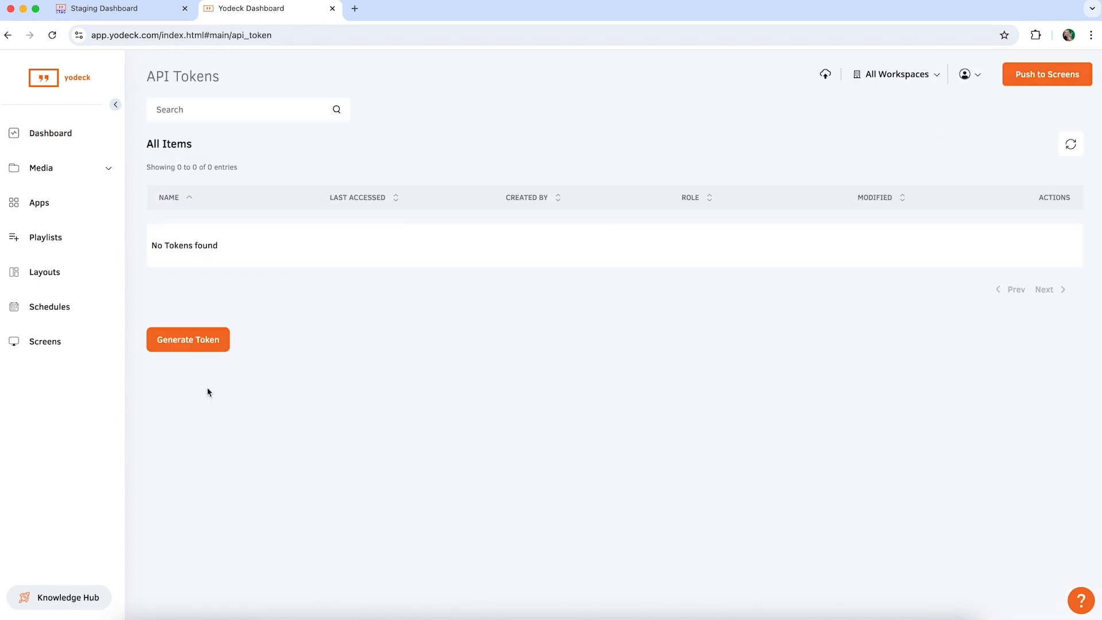
Start a new API token with Global Admin, Billing Access and a Workspace Admin role.
{"action": "left_click", "coordinate": [187, 339]}
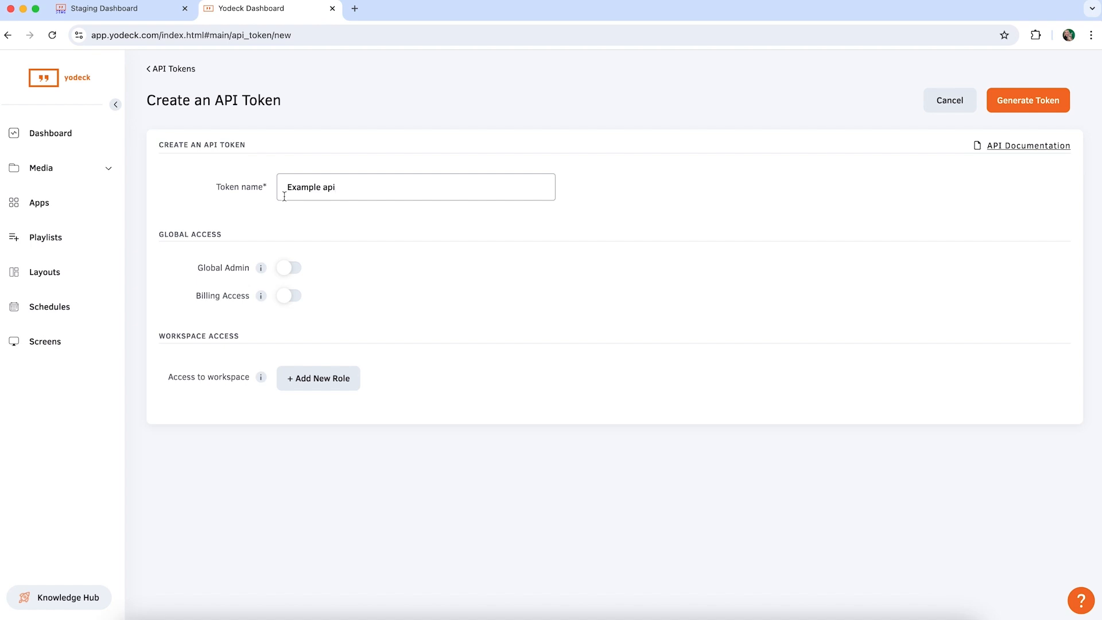
{"action": "left_click", "coordinate": [289, 268]}
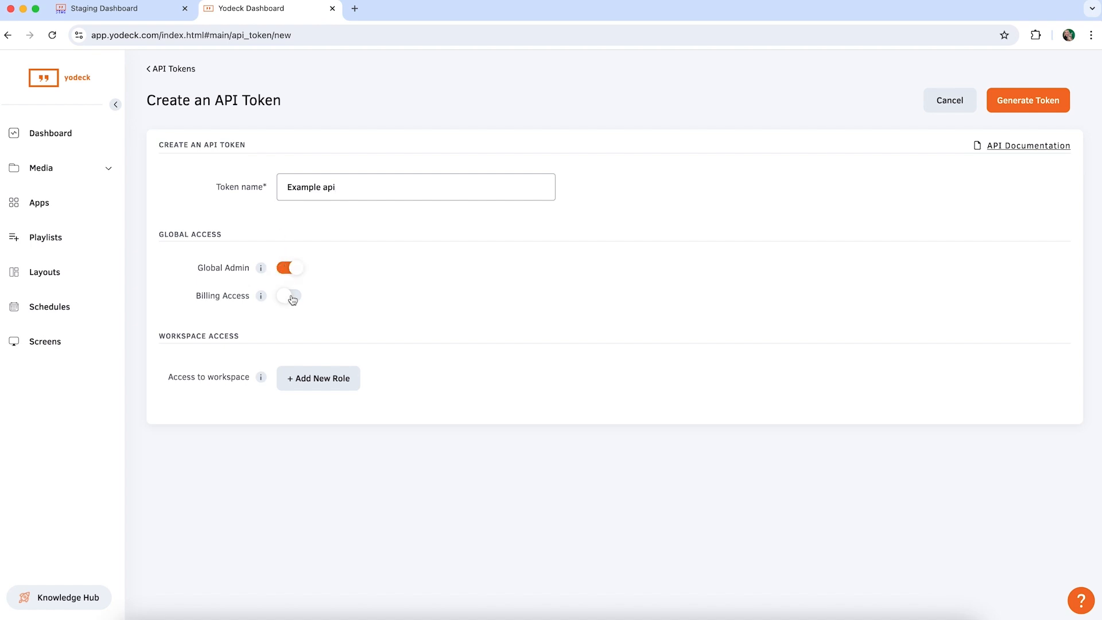
{"action": "left_click", "coordinate": [288, 295]}
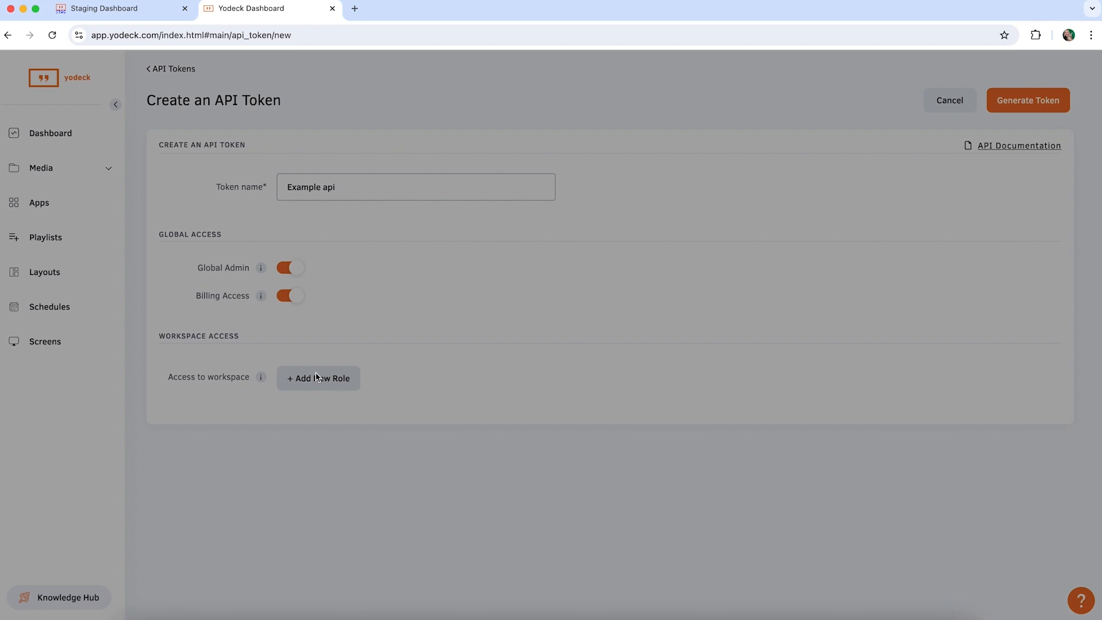
{"action": "left_click", "coordinate": [318, 378]}
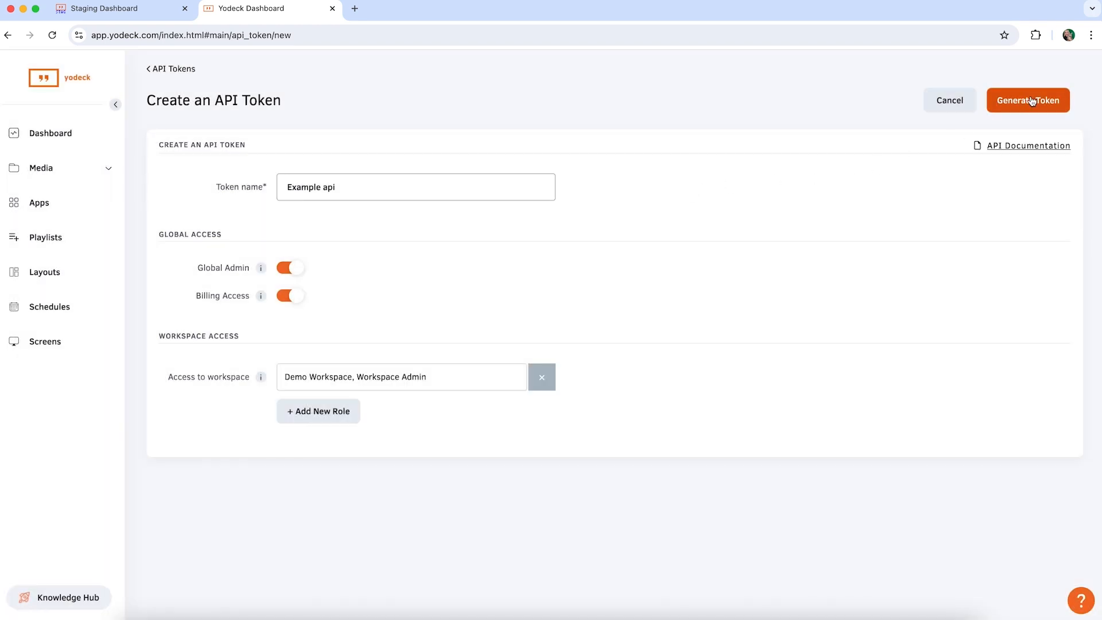
Generate the 'Example api' token, copy its value, and dismiss the confirmation.
{"action": "left_click", "coordinate": [1027, 100]}
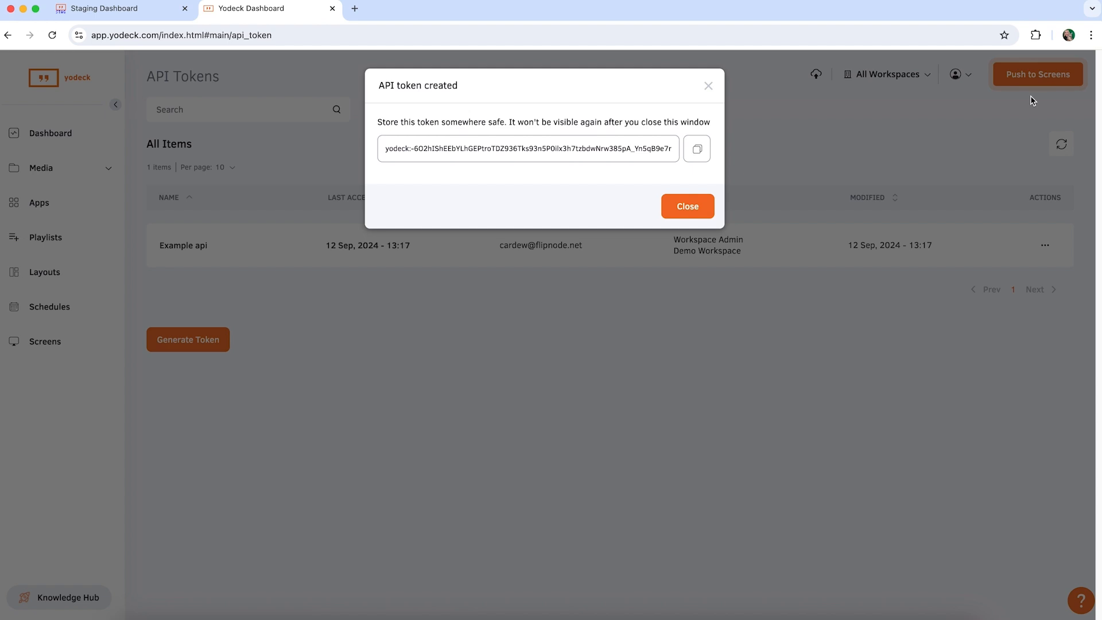
{"action": "left_click", "coordinate": [696, 148]}
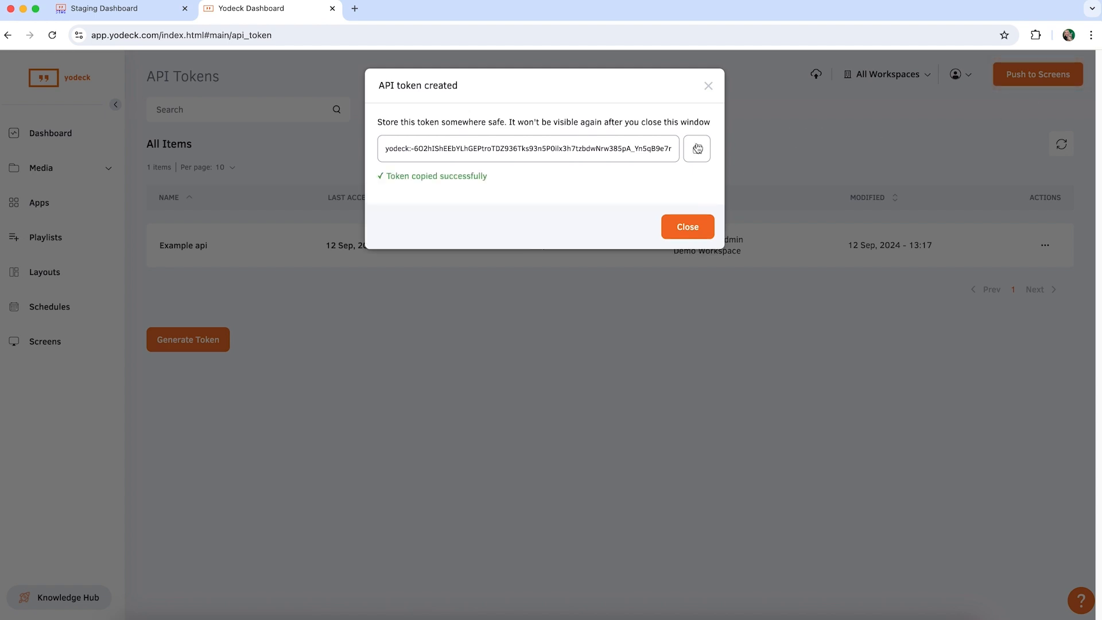
{"action": "left_click", "coordinate": [415, 9]}
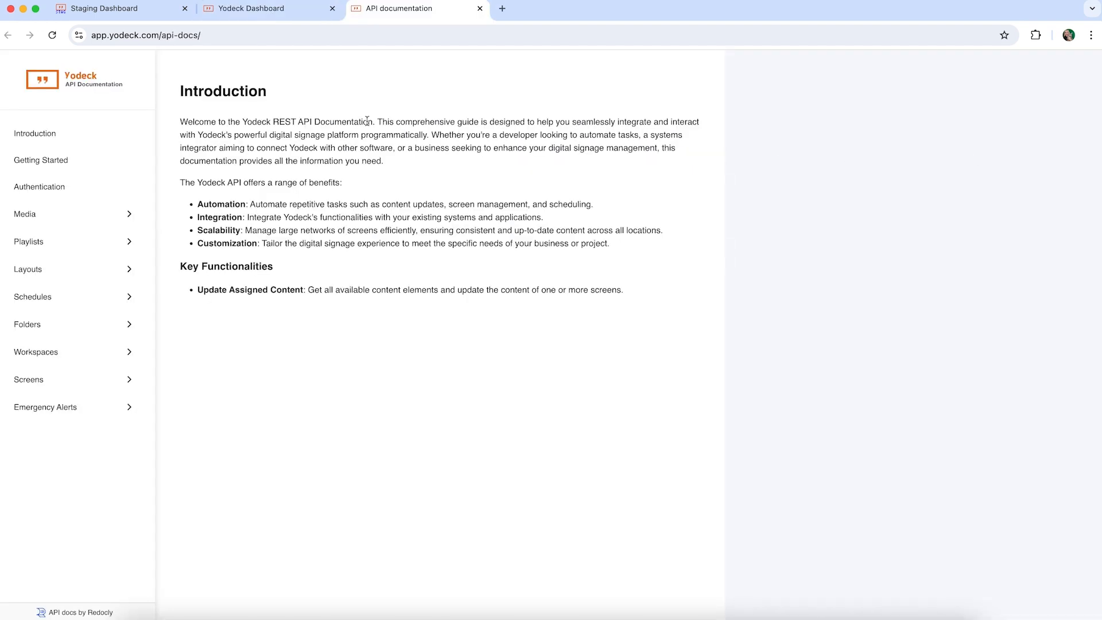